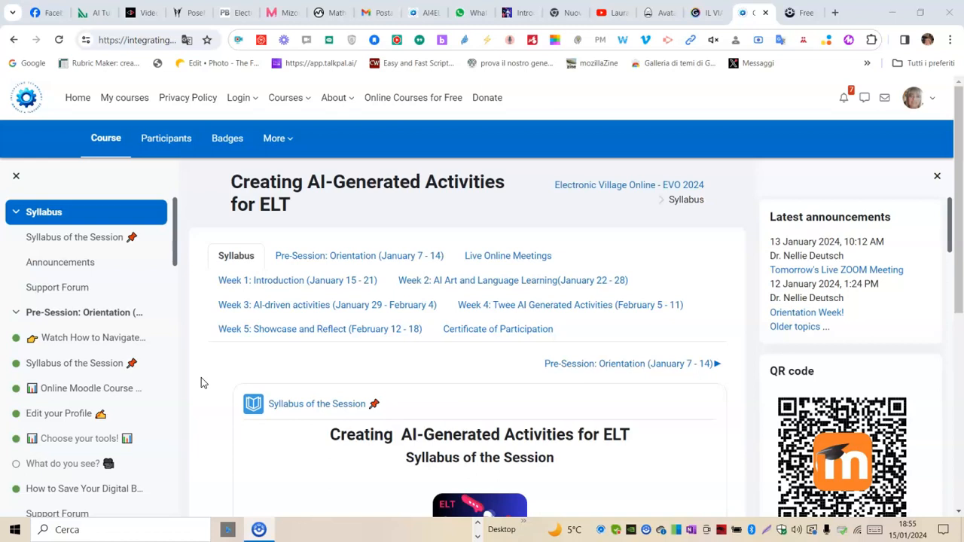
mouse_move(216, 370)
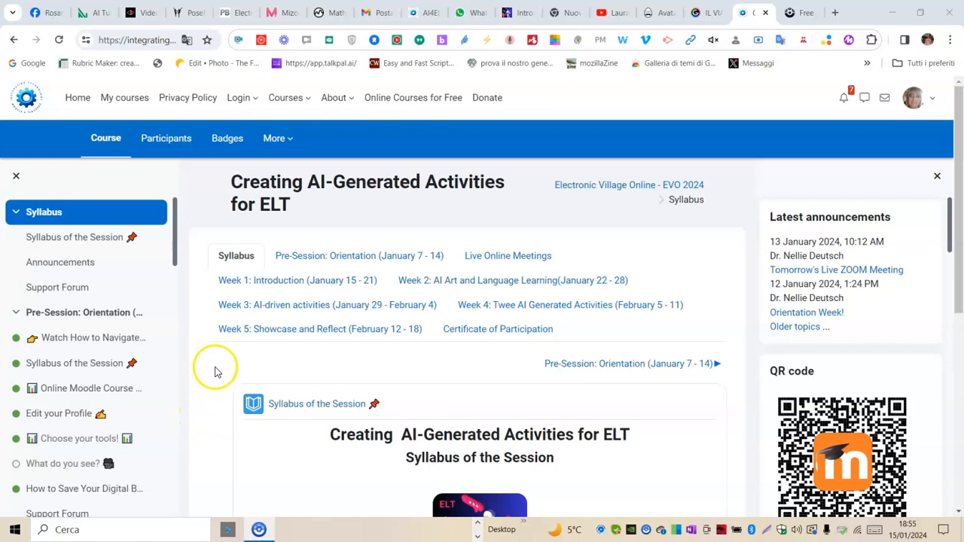
mouse_move(150, 300)
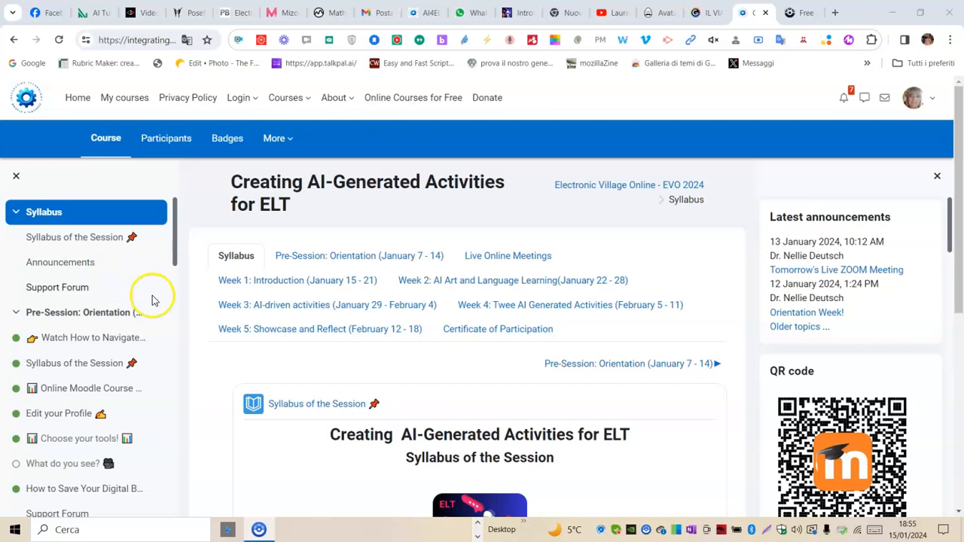
mouse_move(233, 329)
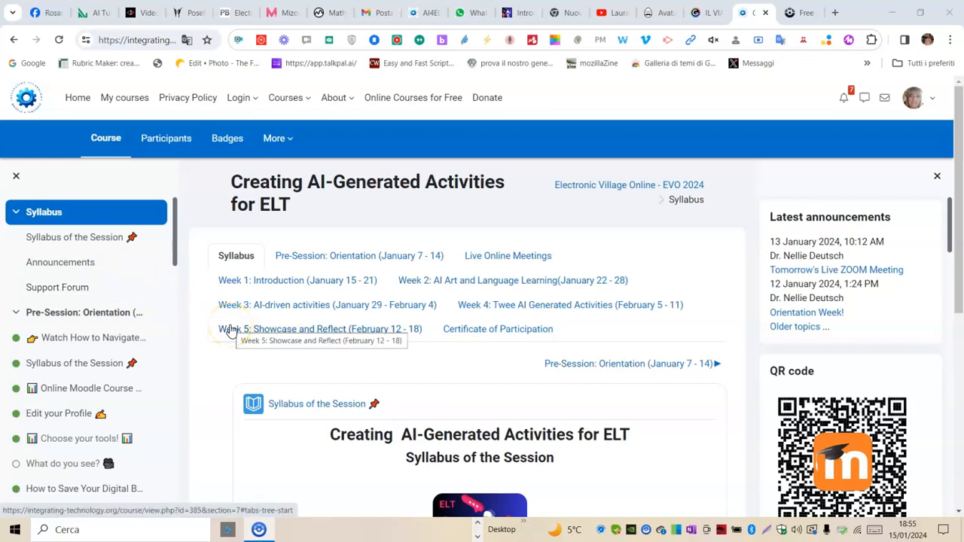
mouse_move(226, 331)
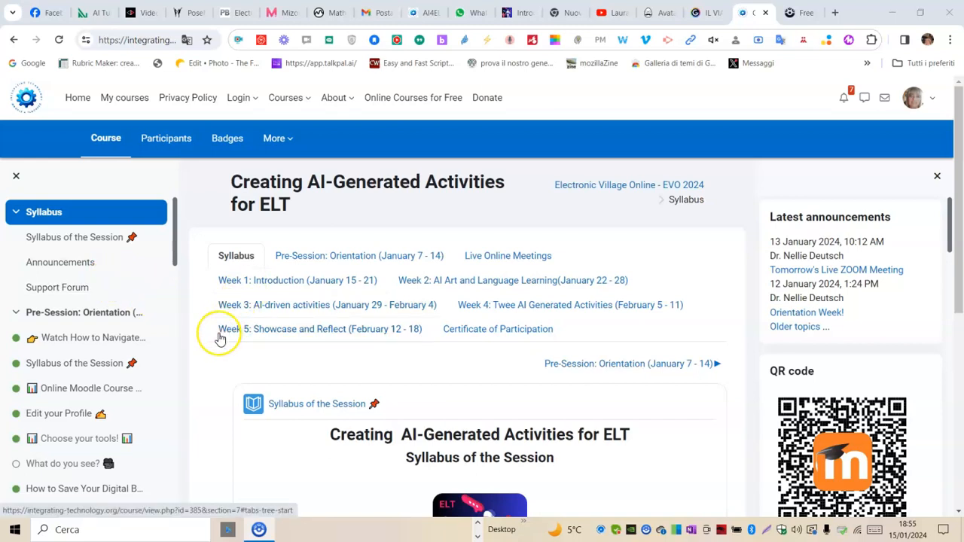
mouse_move(220, 329)
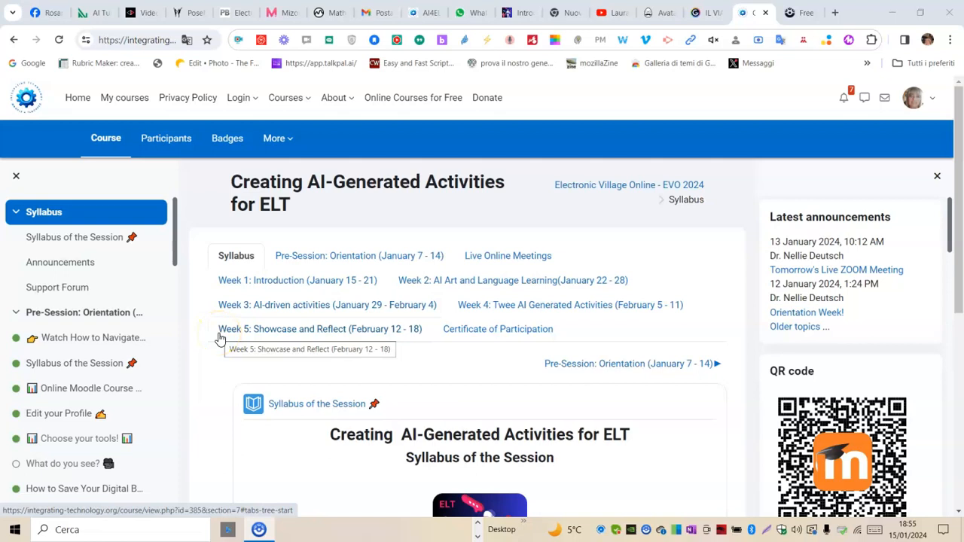
mouse_move(194, 372)
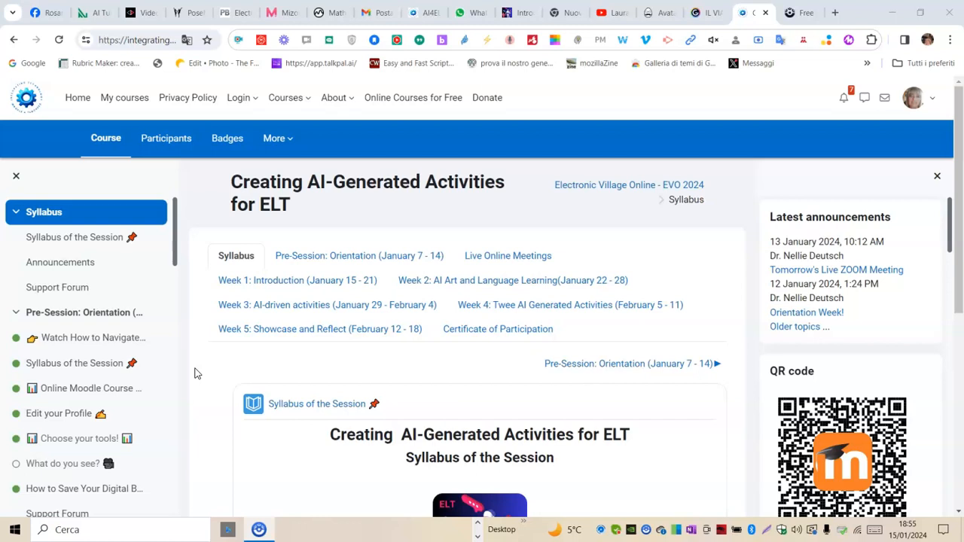
mouse_move(318, 174)
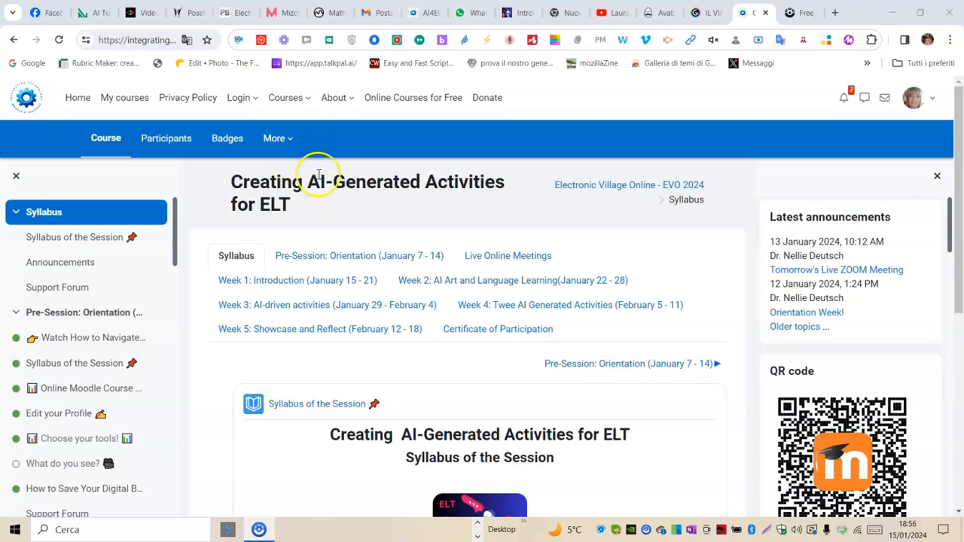
mouse_move(237, 280)
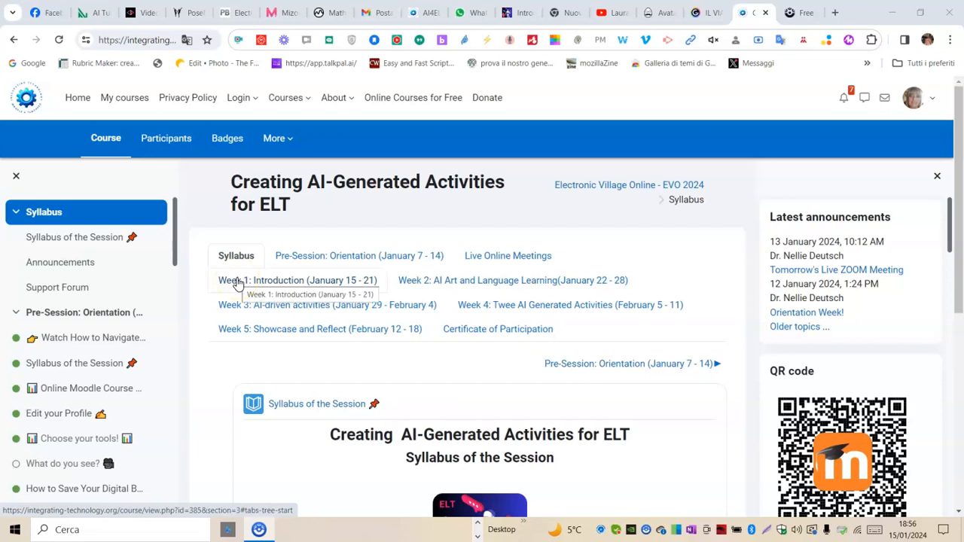
mouse_move(165, 138)
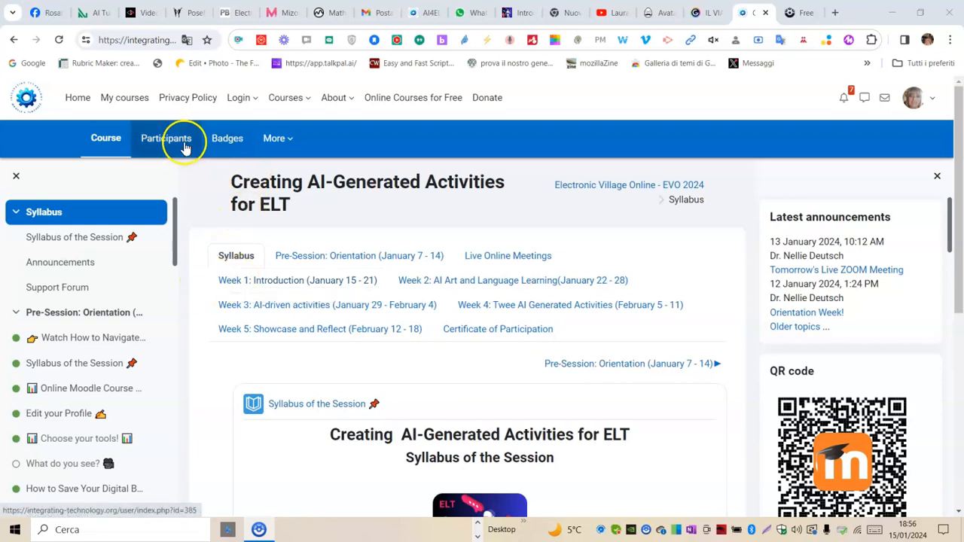
mouse_move(224, 166)
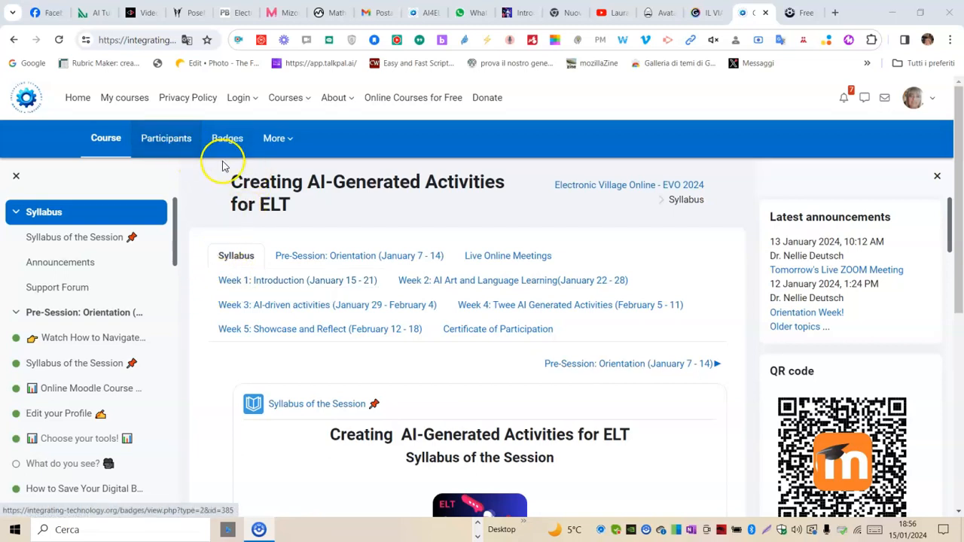
mouse_move(232, 240)
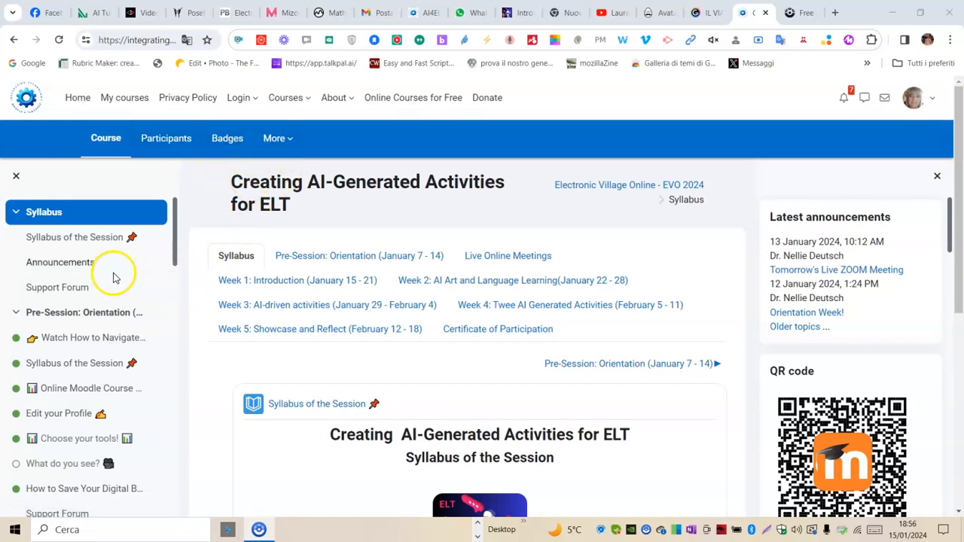
mouse_move(179, 233)
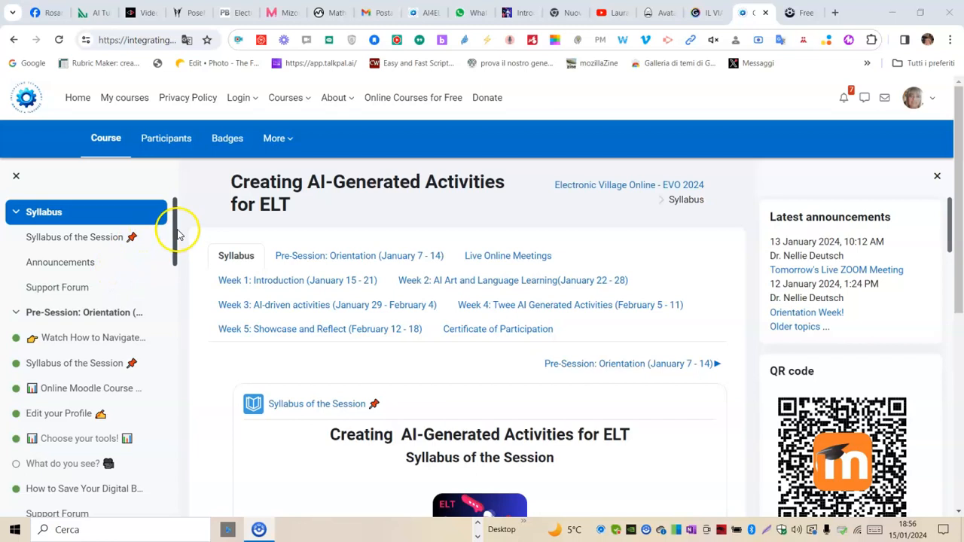
mouse_move(174, 226)
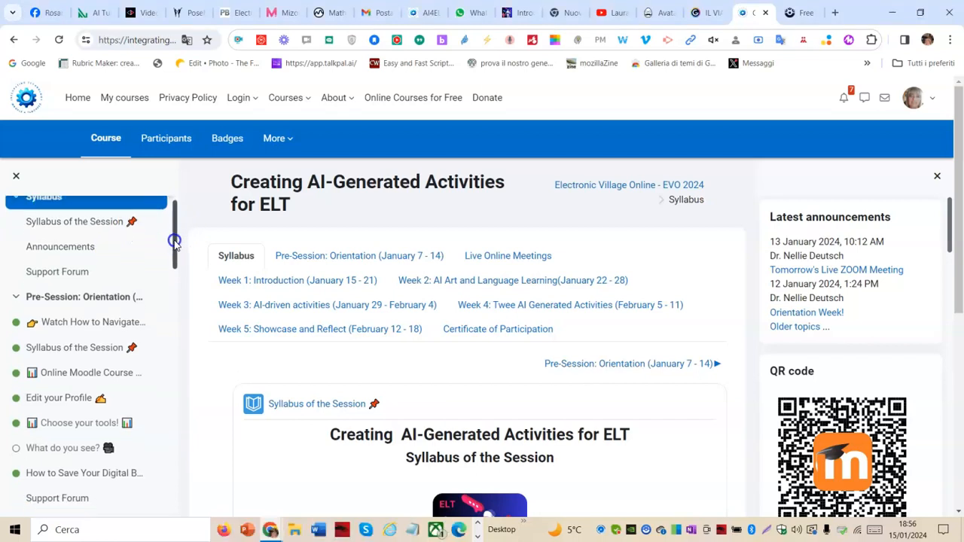
scroll("down", 3)
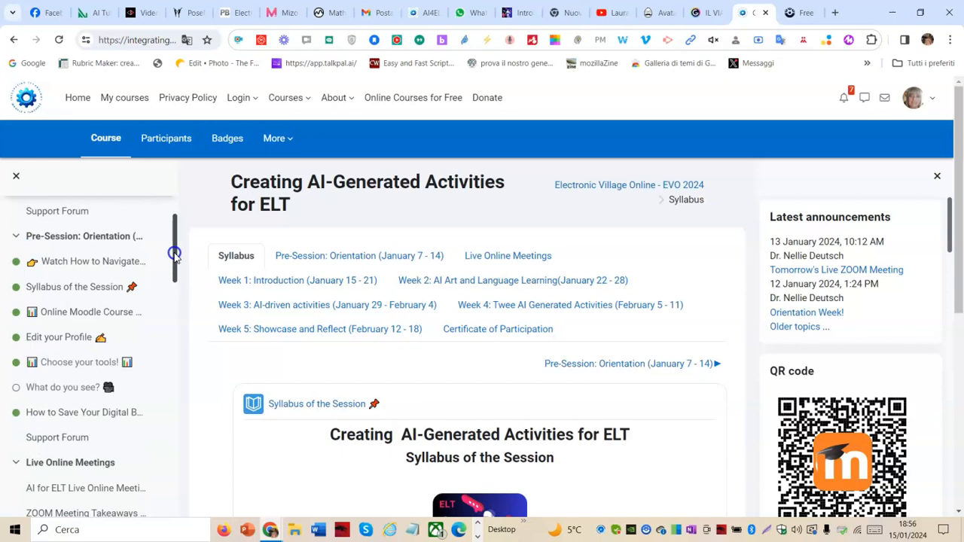
scroll("down", 3)
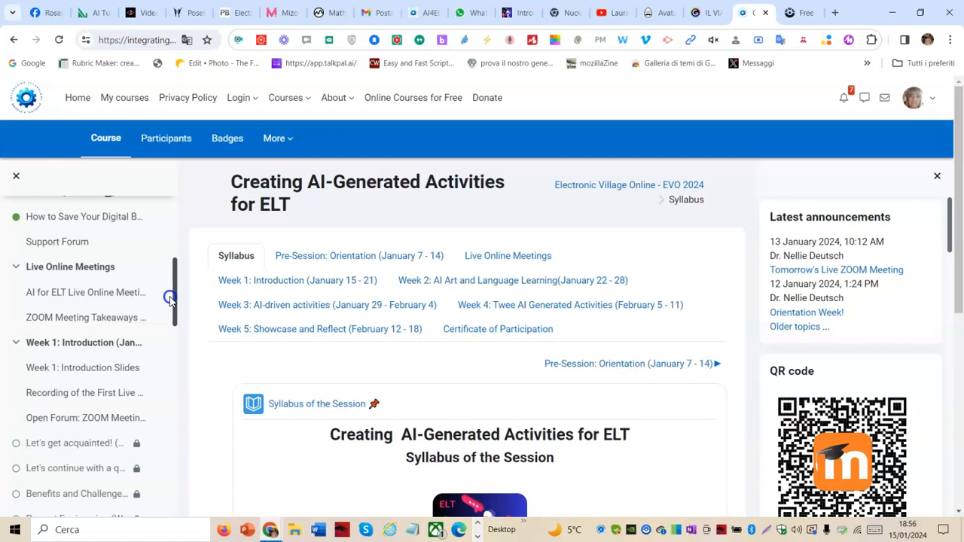
scroll("down", 3)
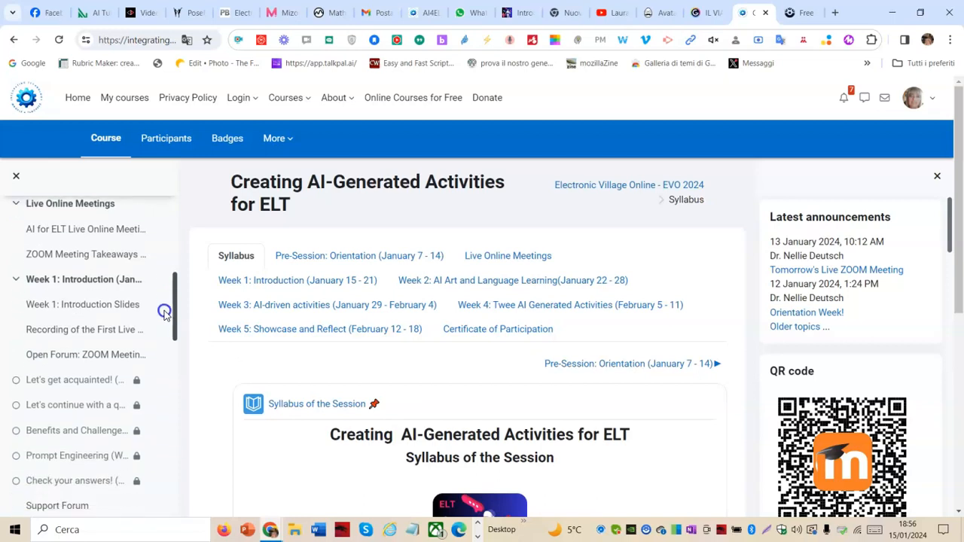
scroll("down", 3)
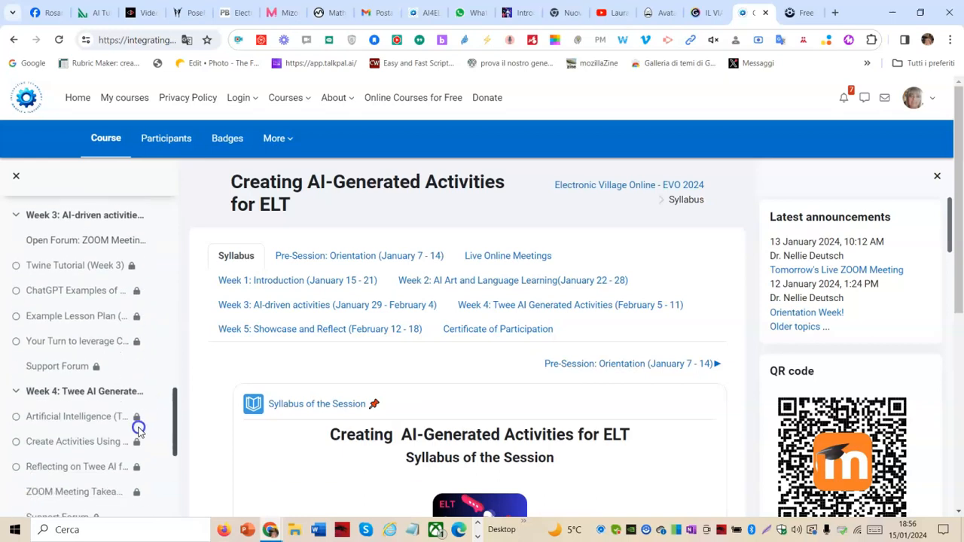
scroll("down", 3)
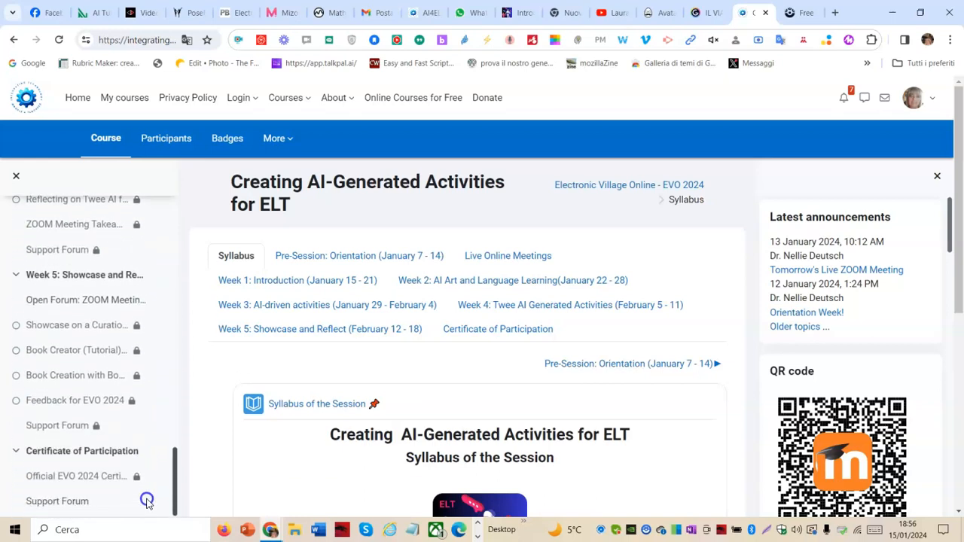
mouse_move(180, 452)
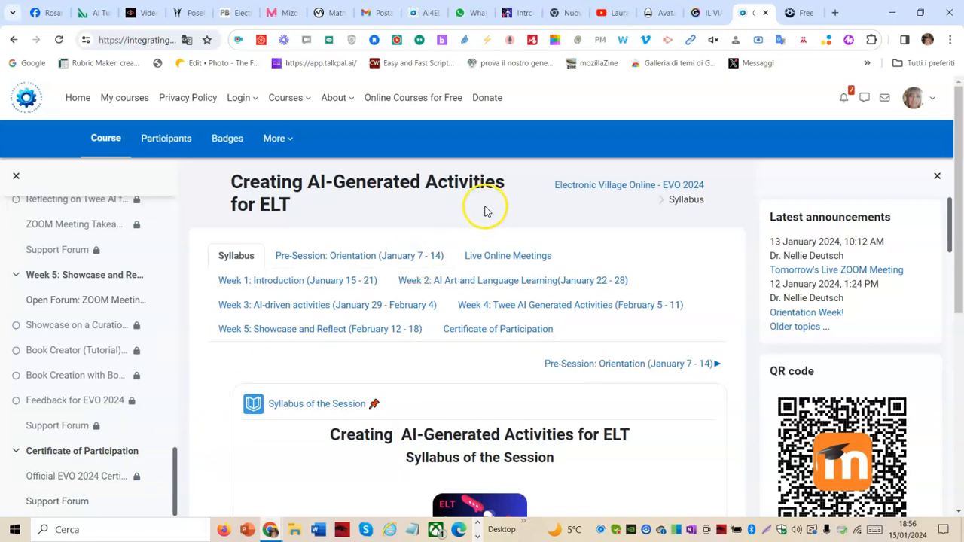
mouse_move(359, 255)
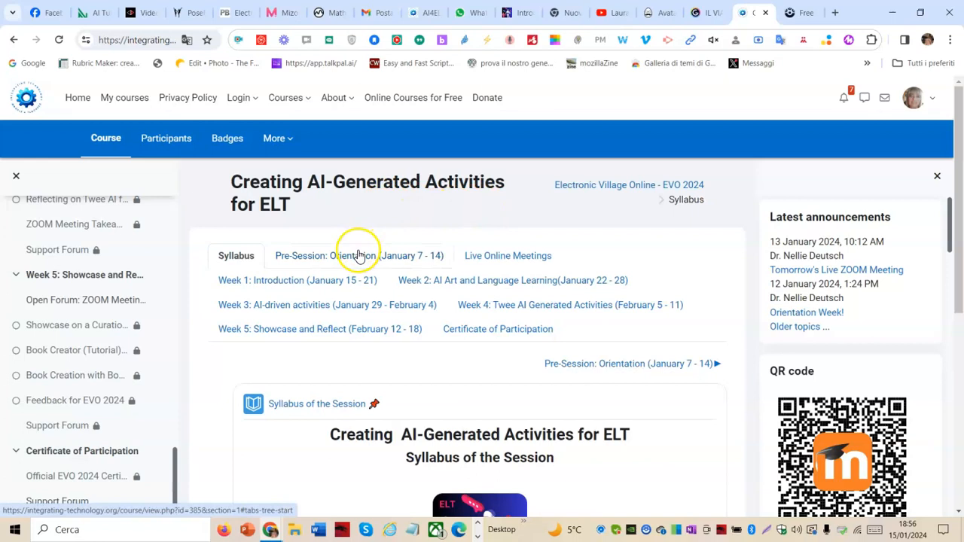
mouse_move(305, 419)
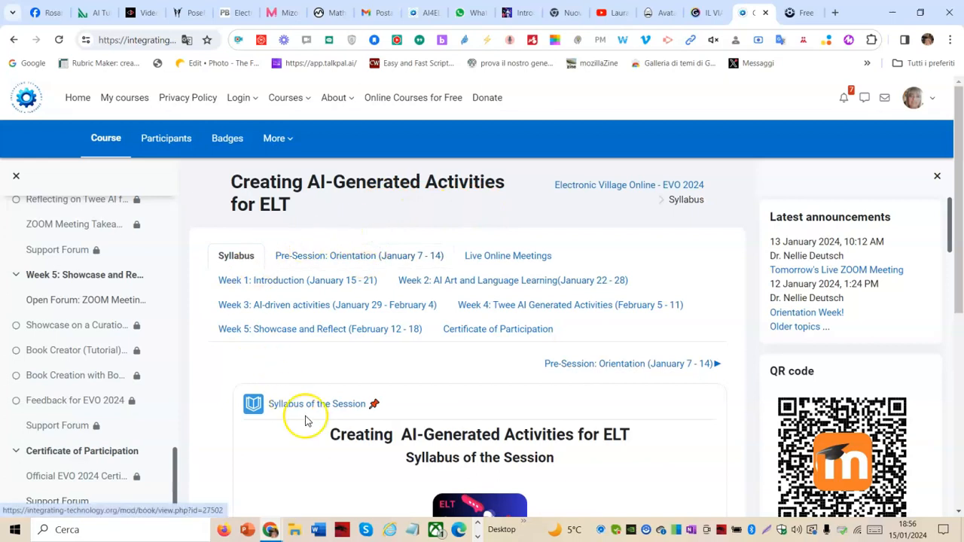
mouse_move(211, 301)
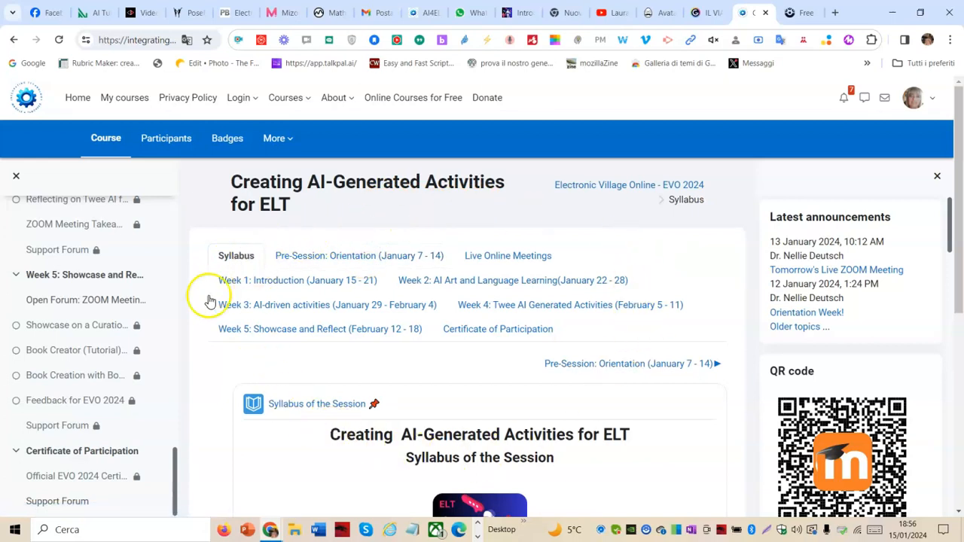
mouse_move(614, 426)
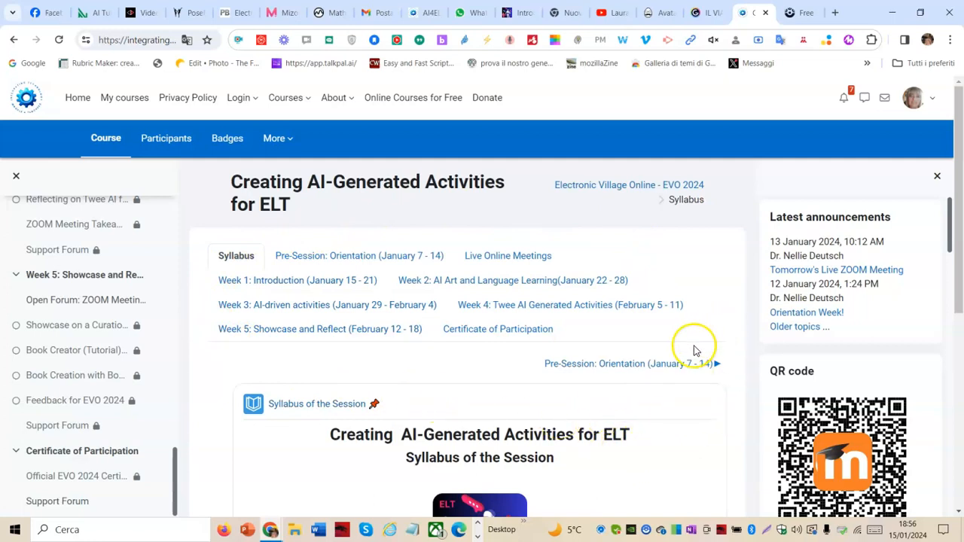
mouse_move(704, 505)
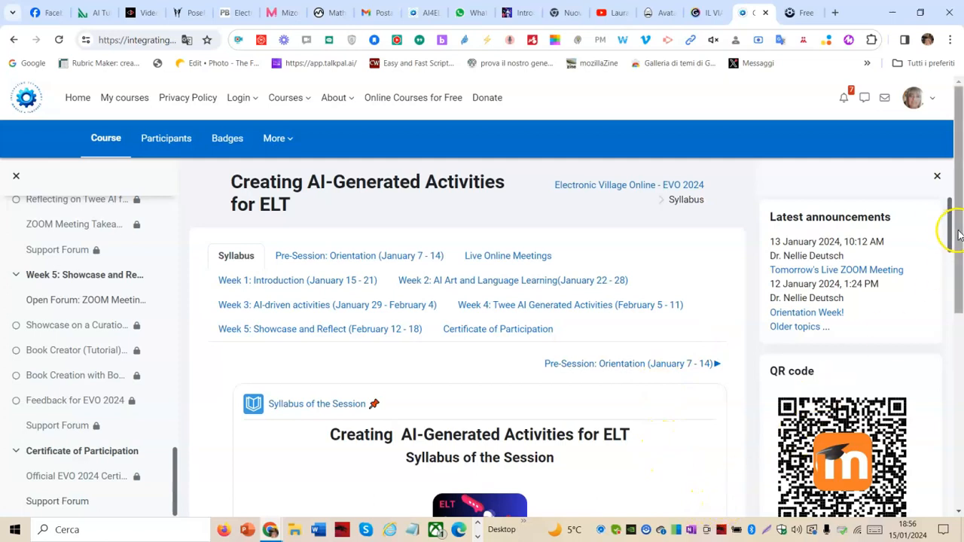
scroll("down", 3)
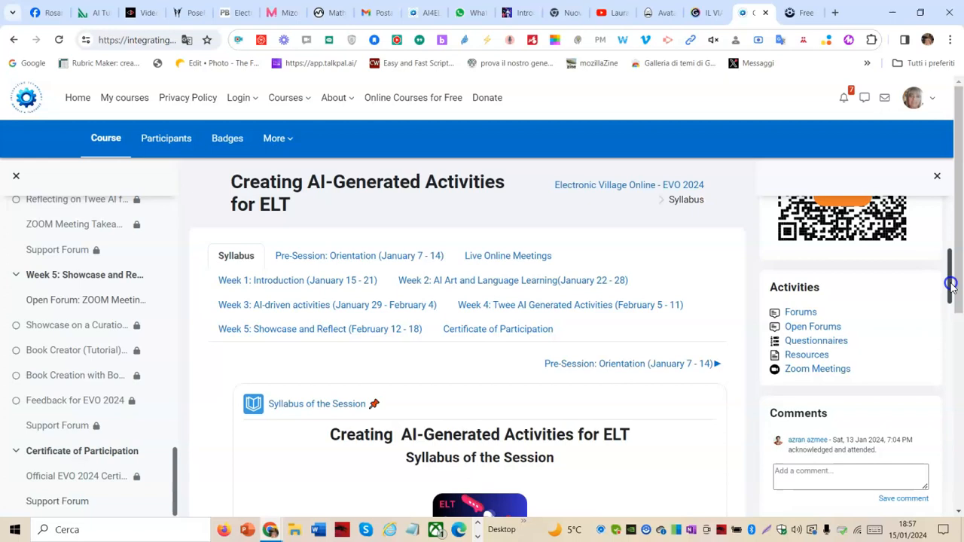
scroll("down", 3)
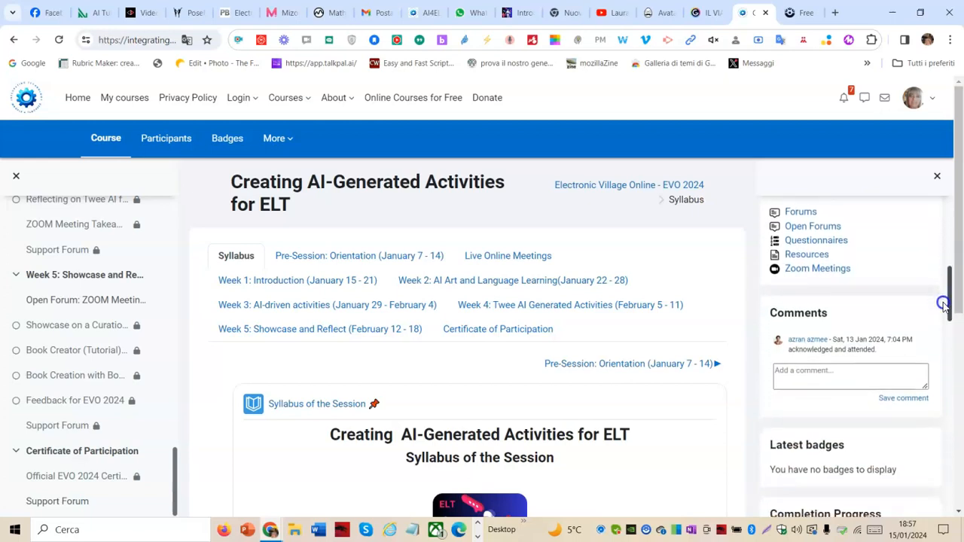
scroll("down", 3)
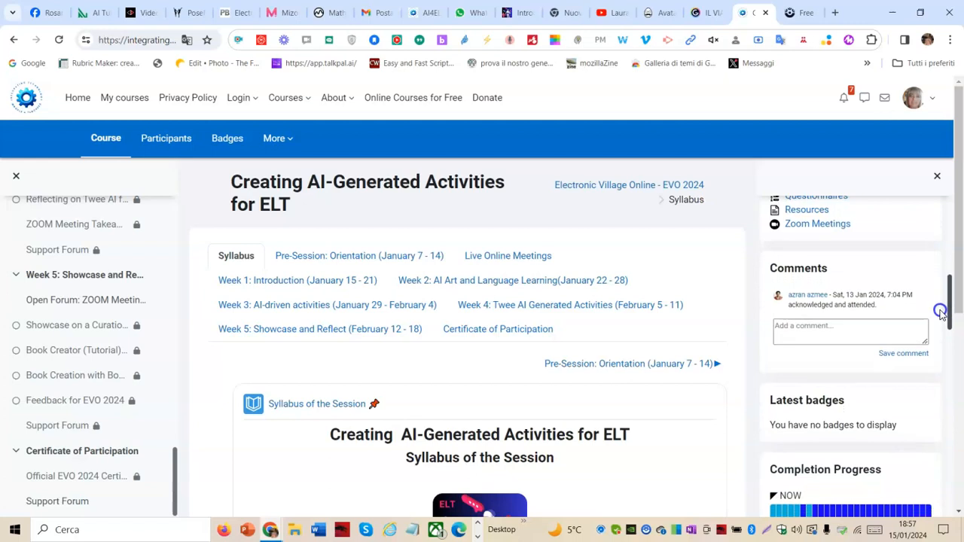
scroll("down", 3)
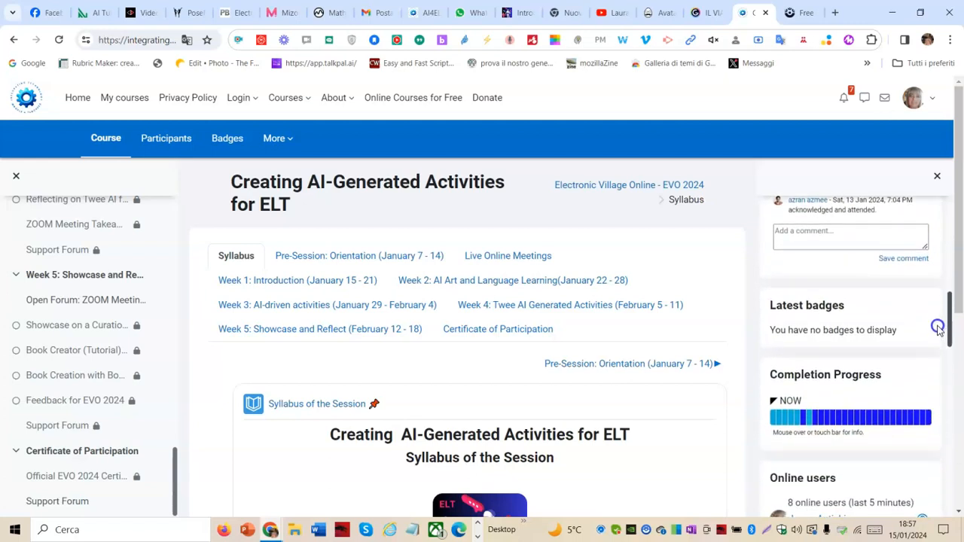
scroll("down", 3)
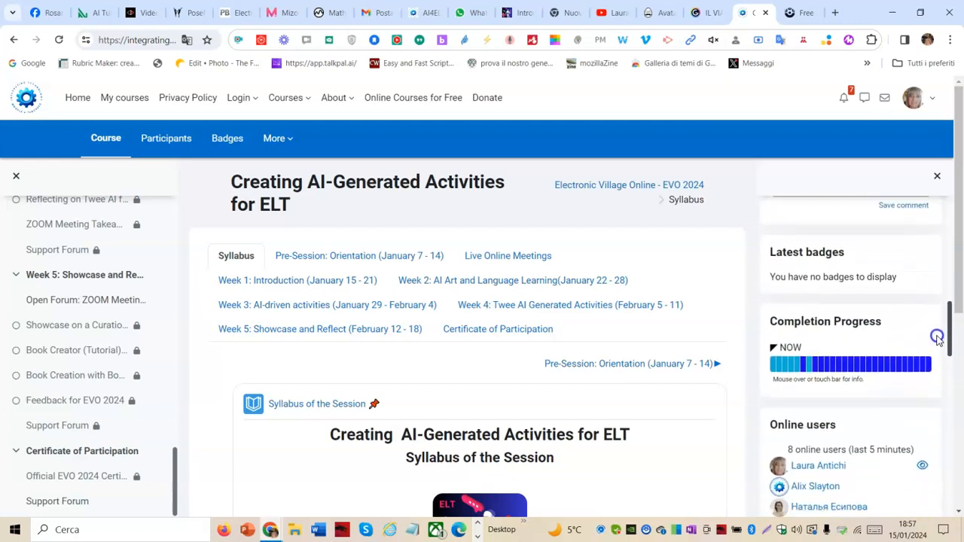
scroll("down", 3)
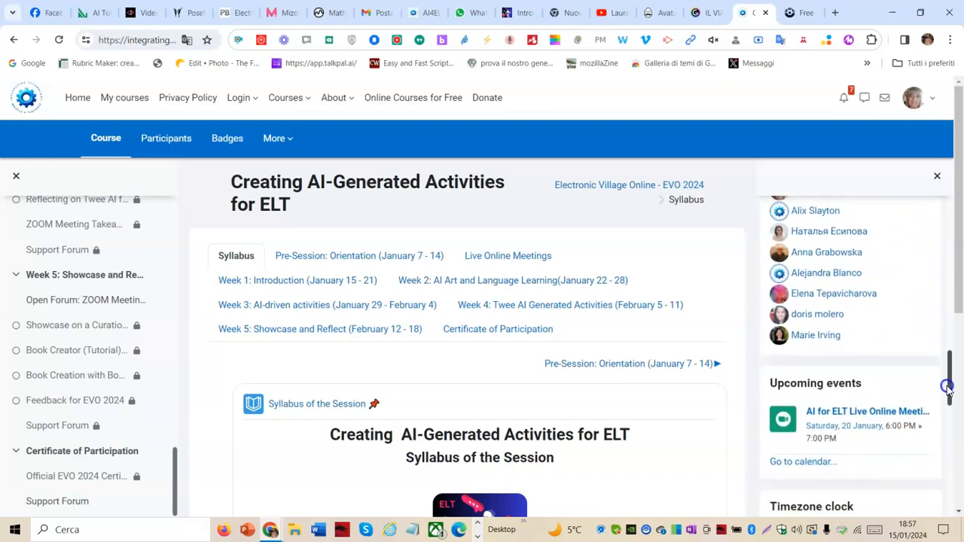
scroll("down", 3)
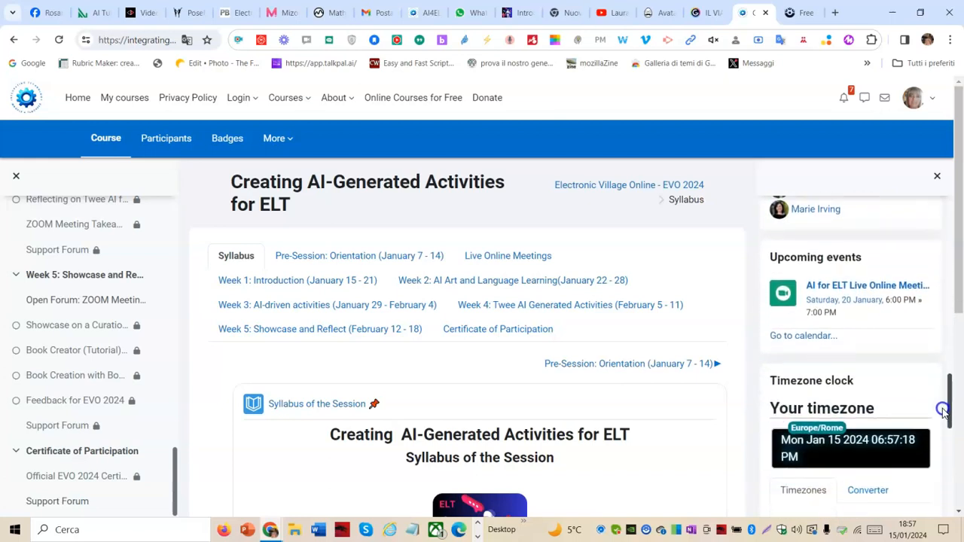
scroll("down", 3)
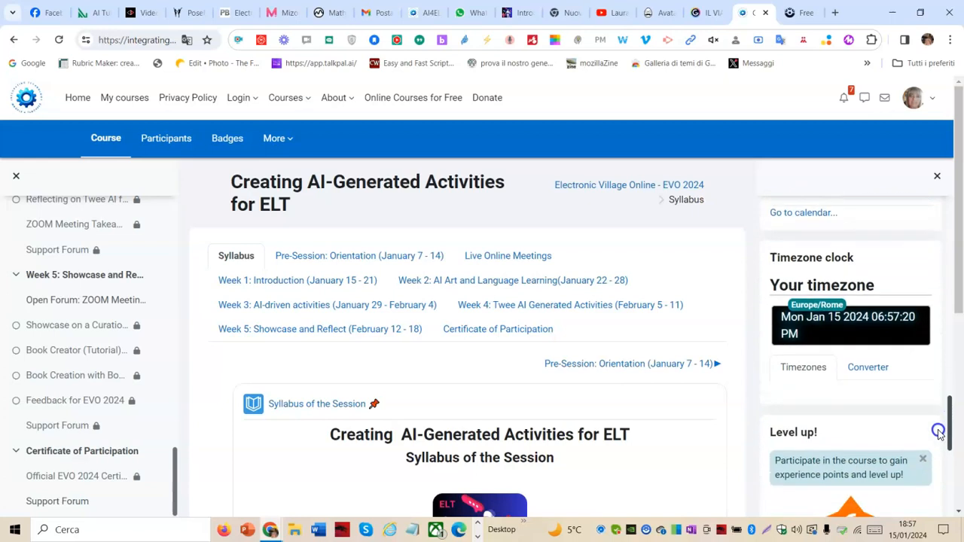
scroll("down", 3)
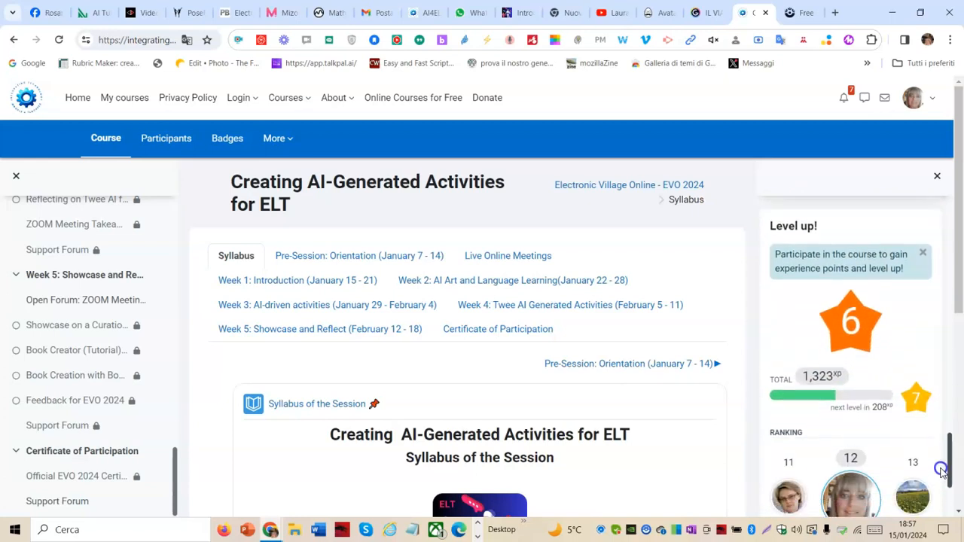
scroll("down", 3)
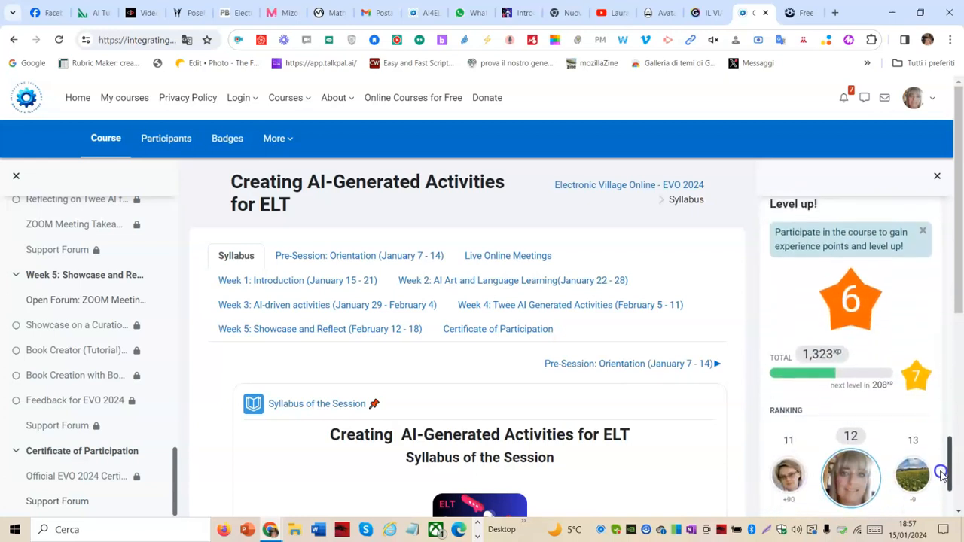
scroll("down", 3)
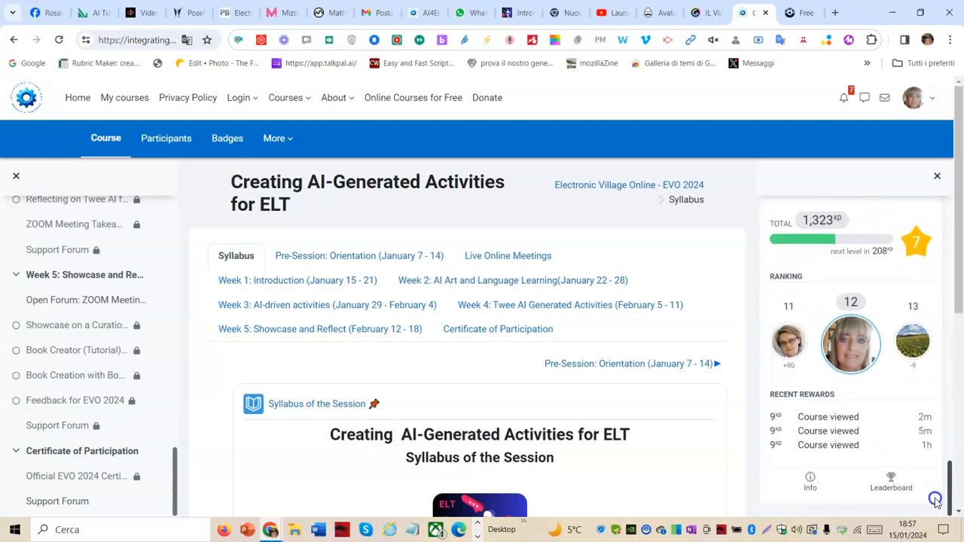
mouse_move(917, 433)
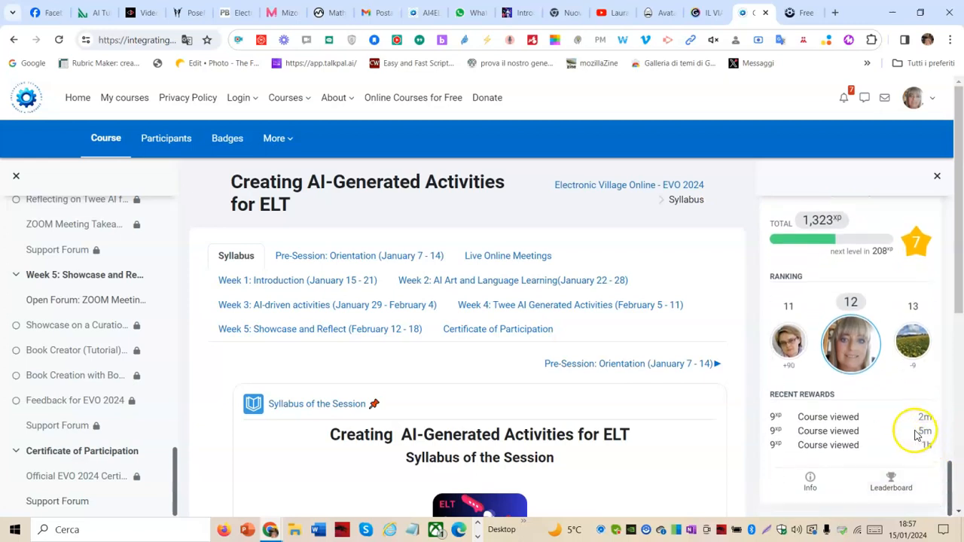